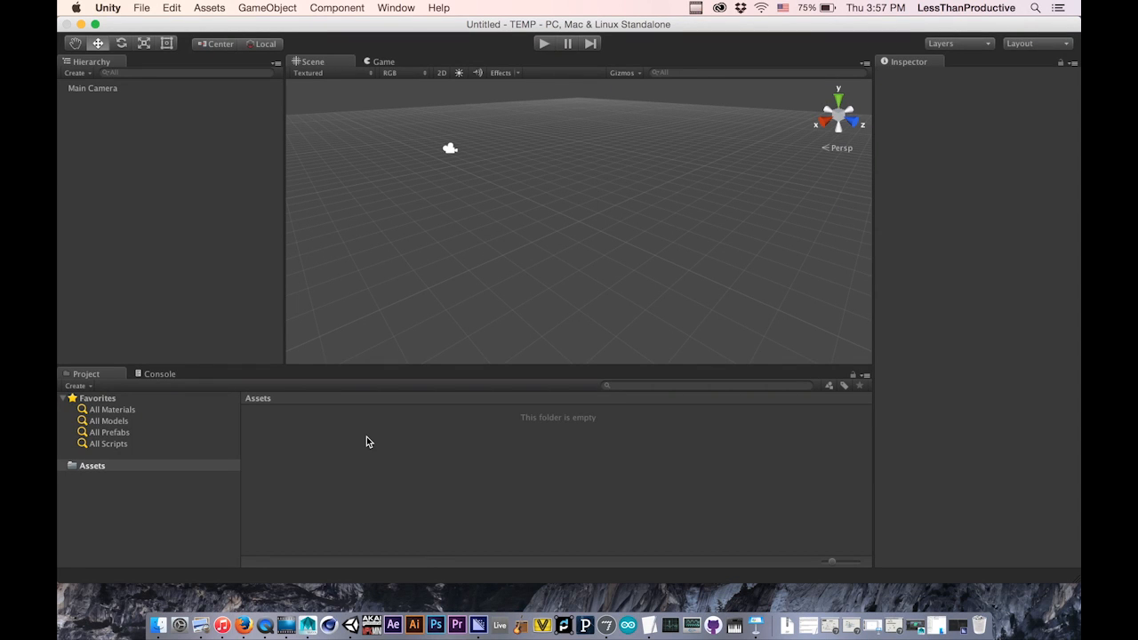
# - Cancel a stray Import New Asset dialog, then create an Assets folder named Textures
pyautogui.rightClick(369, 442)
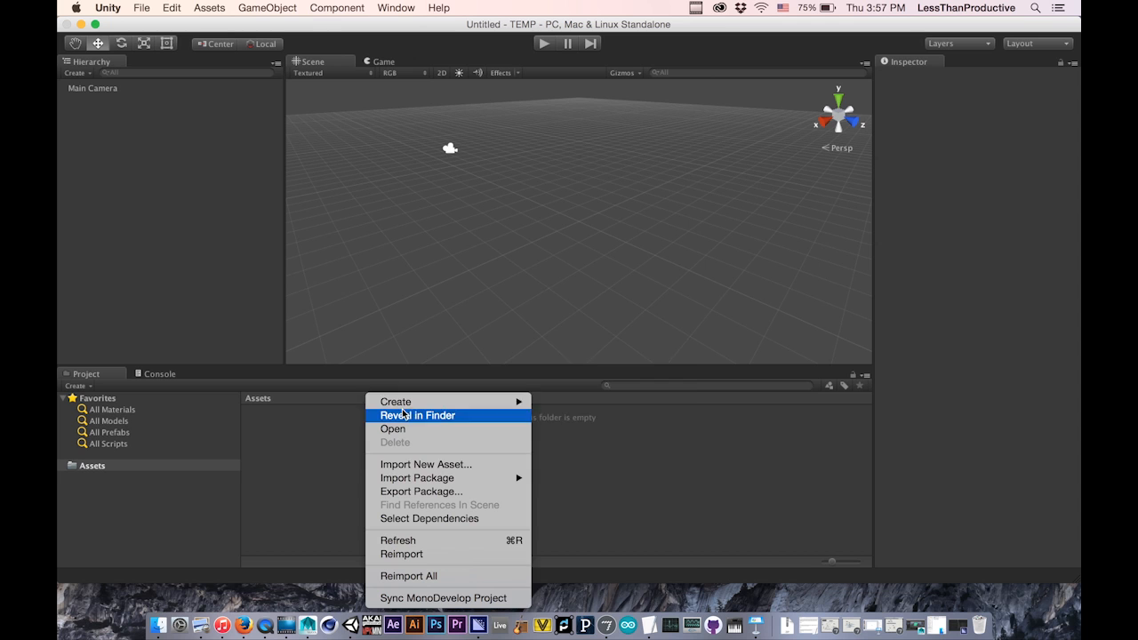
pyautogui.click(426, 463)
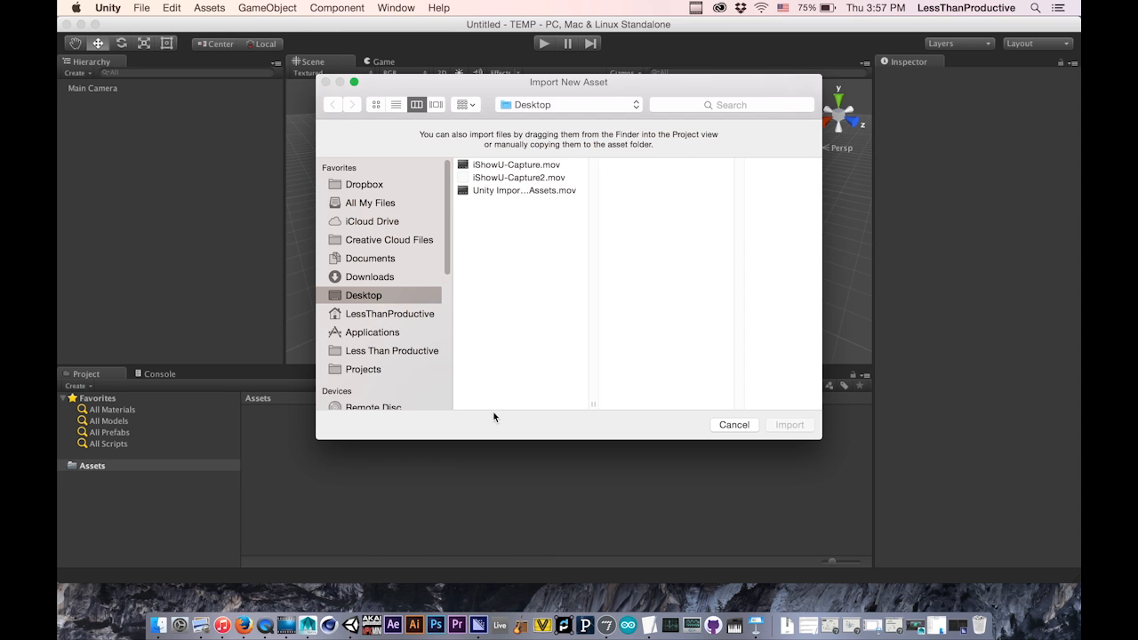
pyautogui.click(734, 424)
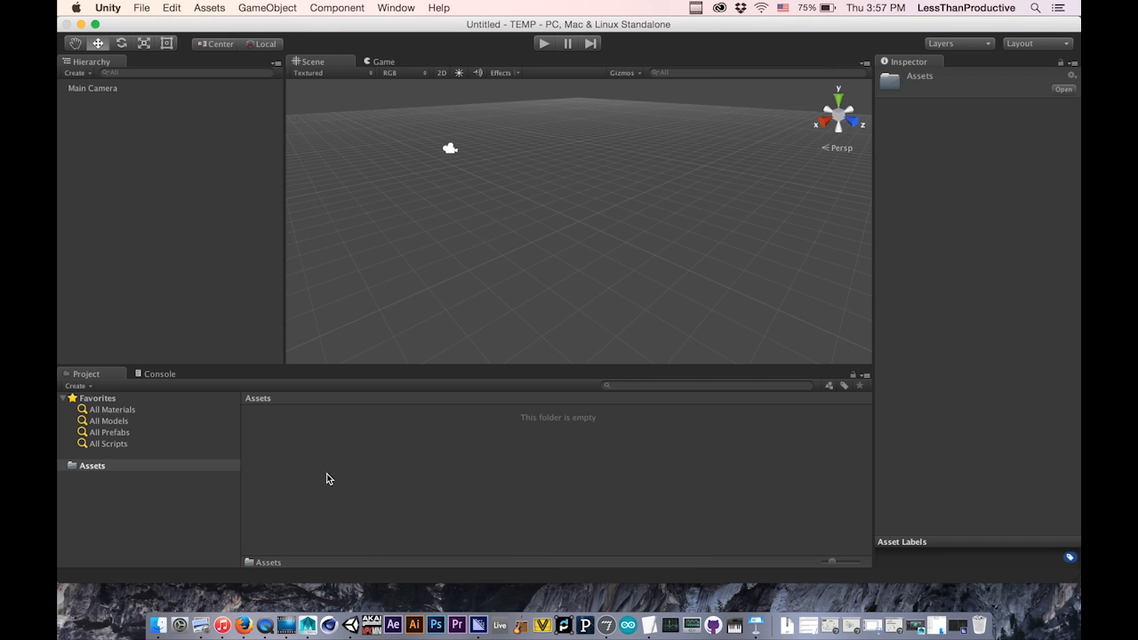
pyautogui.rightClick(328, 479)
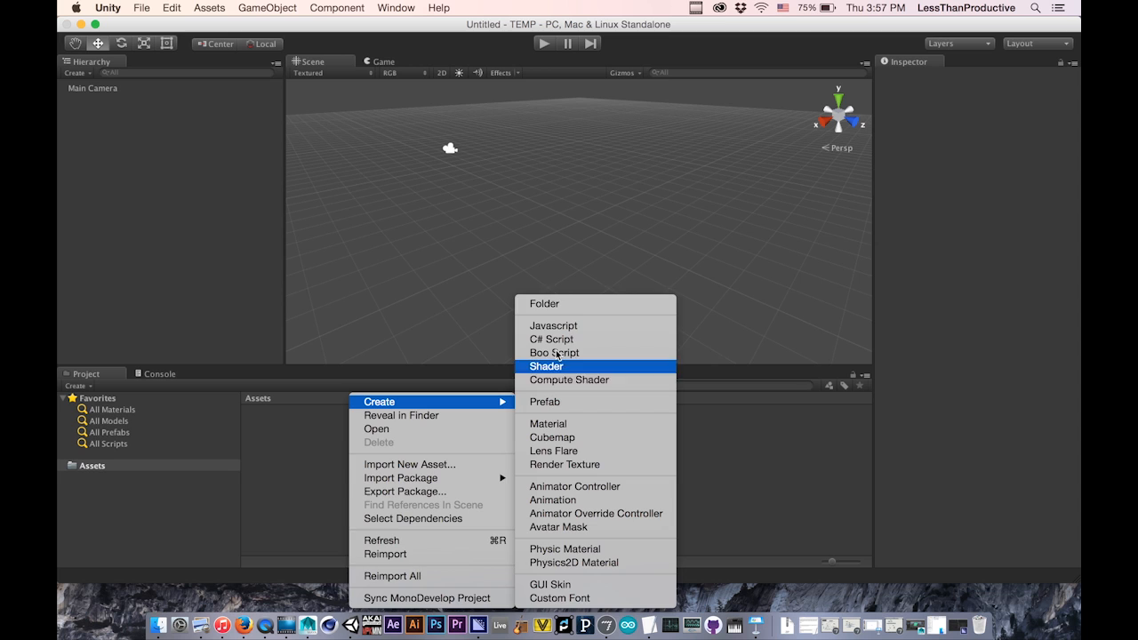
pyautogui.click(544, 303)
pyautogui.write('extures')
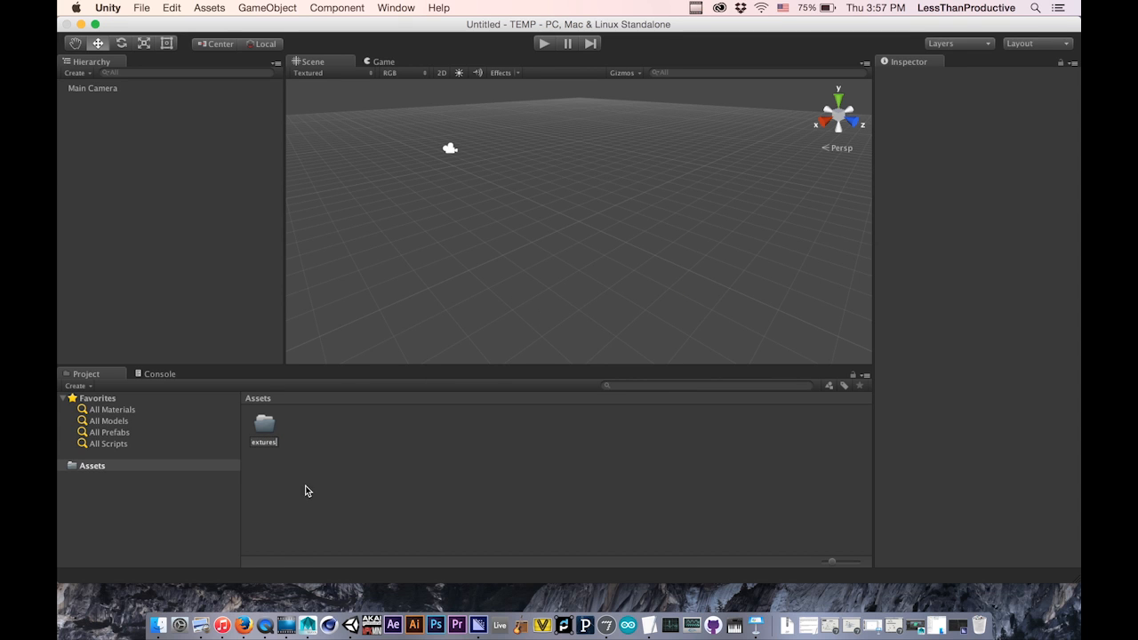
pyautogui.click(264, 424)
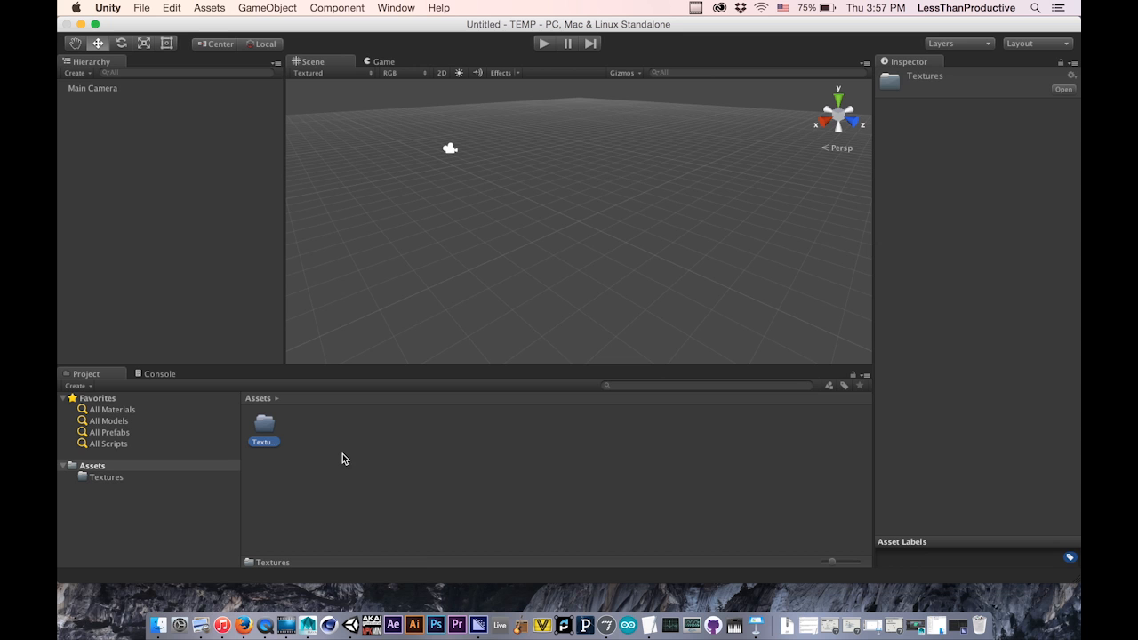
pyautogui.moveTo(361, 328)
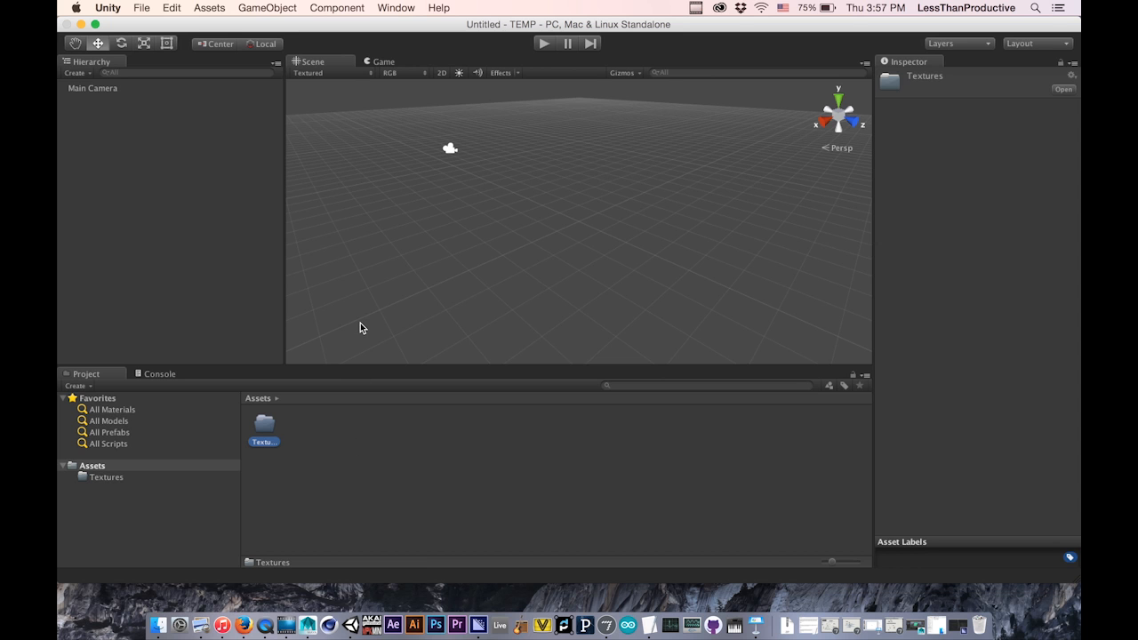
pyautogui.moveTo(155, 224)
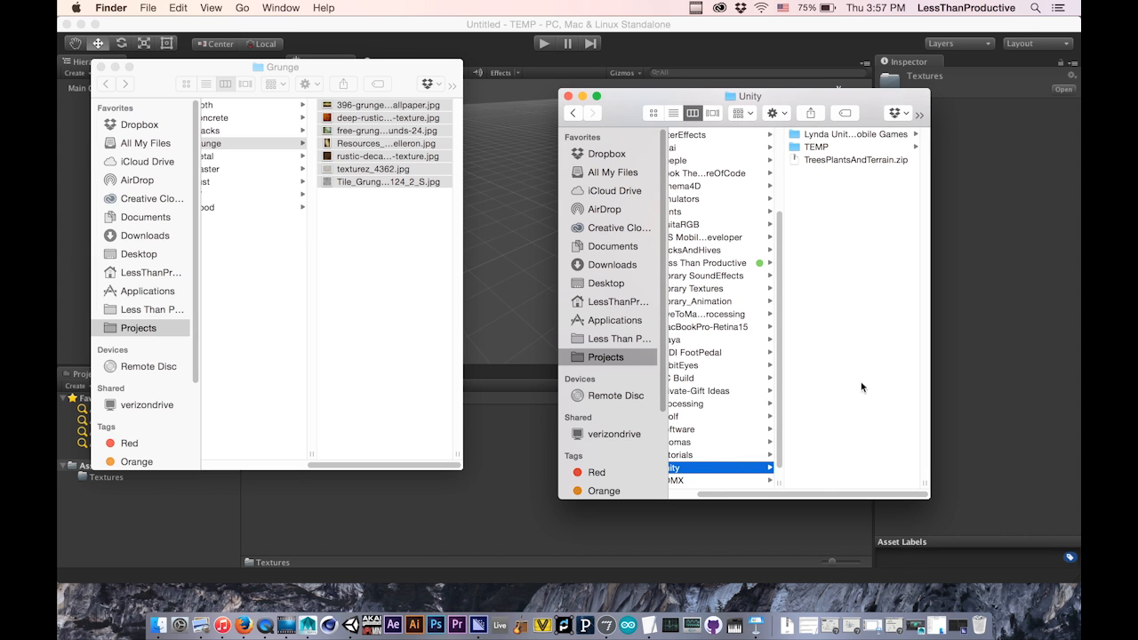
# - Browse the second Finder window through TEMP > TEMP > Assets into the empty Textures folder
pyautogui.click(815, 133)
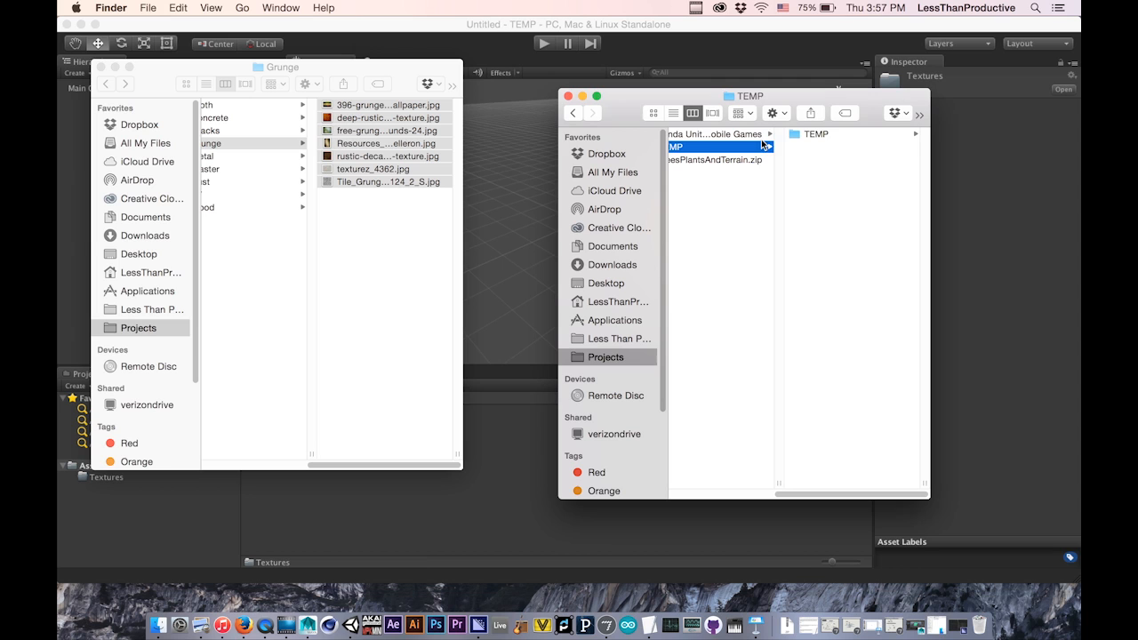
pyautogui.click(711, 146)
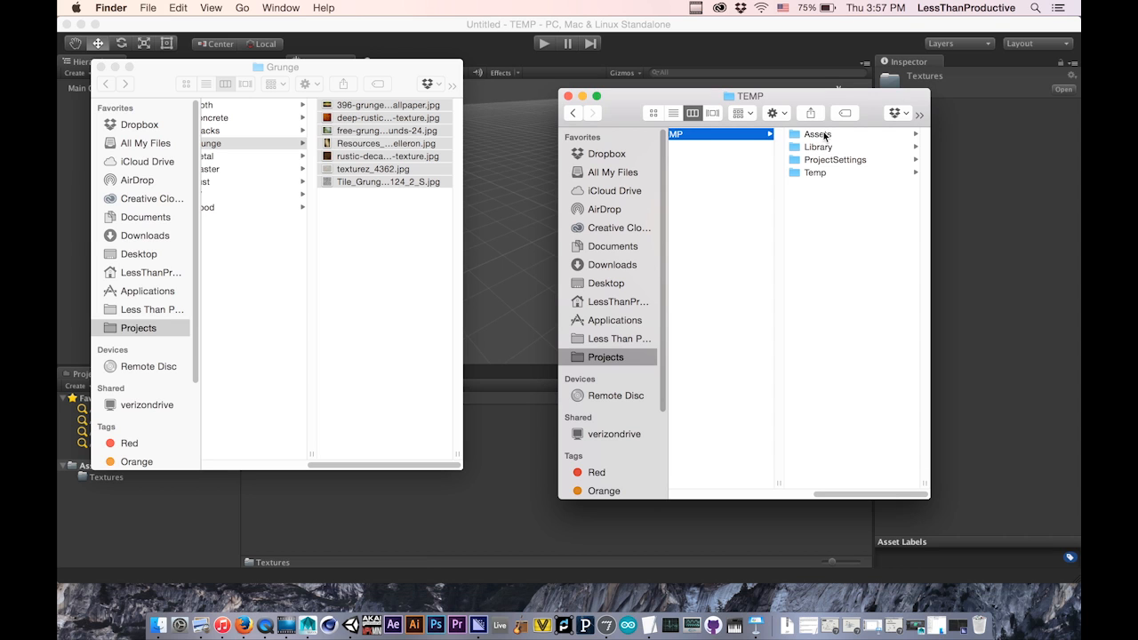
pyautogui.moveTo(820, 198)
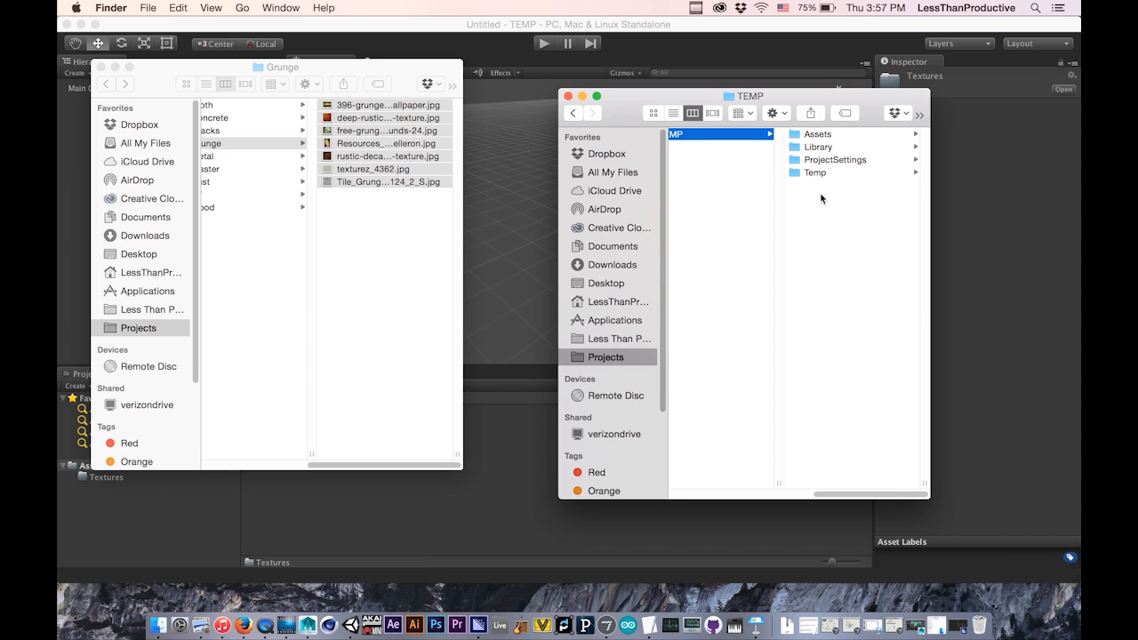
pyautogui.click(817, 133)
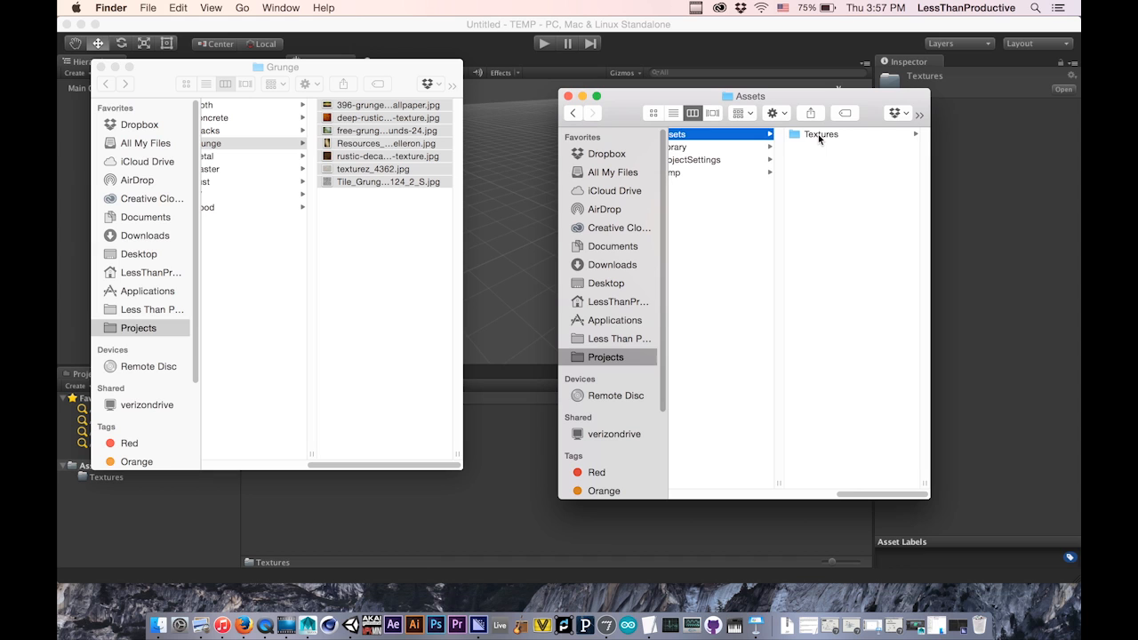
pyautogui.click(820, 135)
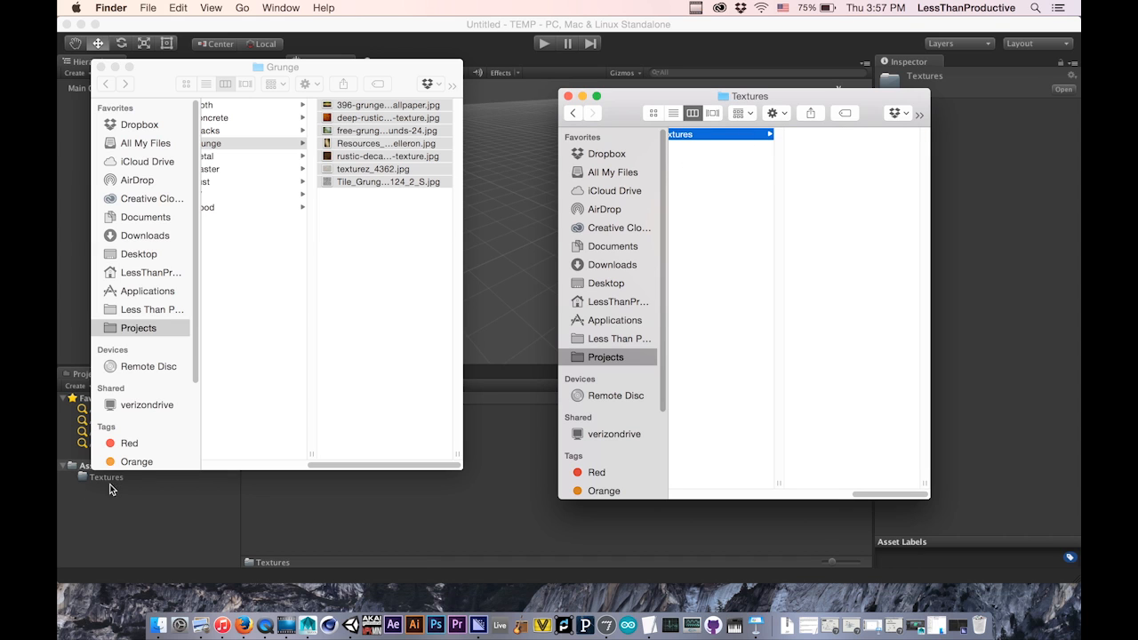
pyautogui.moveTo(511, 176)
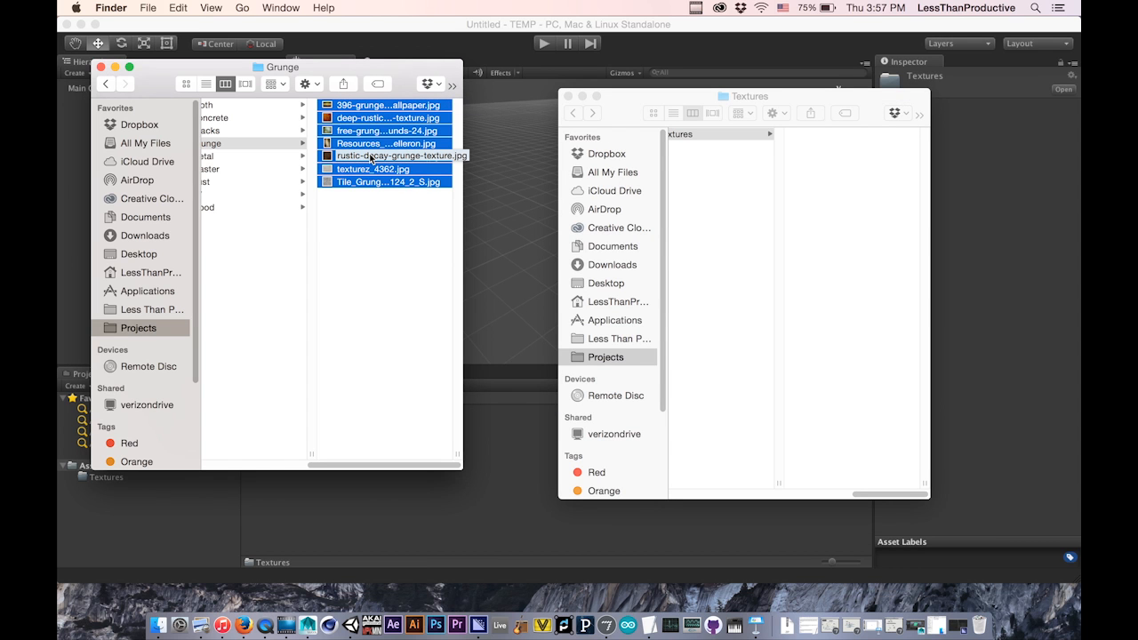
# - Bring up the copy menu for the seven selected grunge JPG images
pyautogui.rightClick(402, 156)
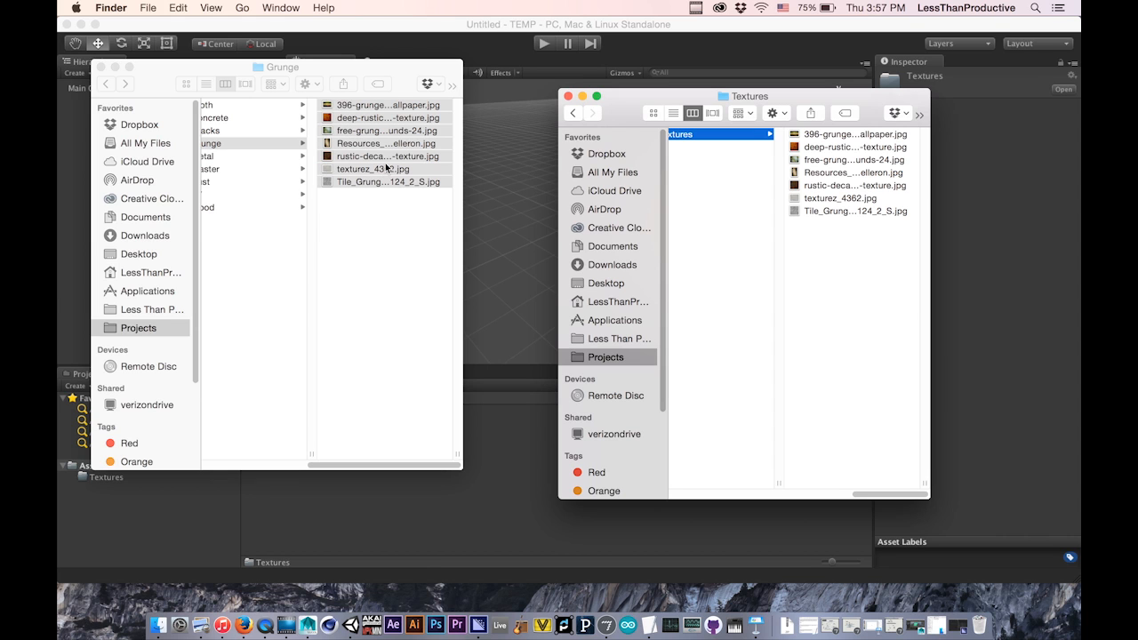
pyautogui.moveTo(841, 160)
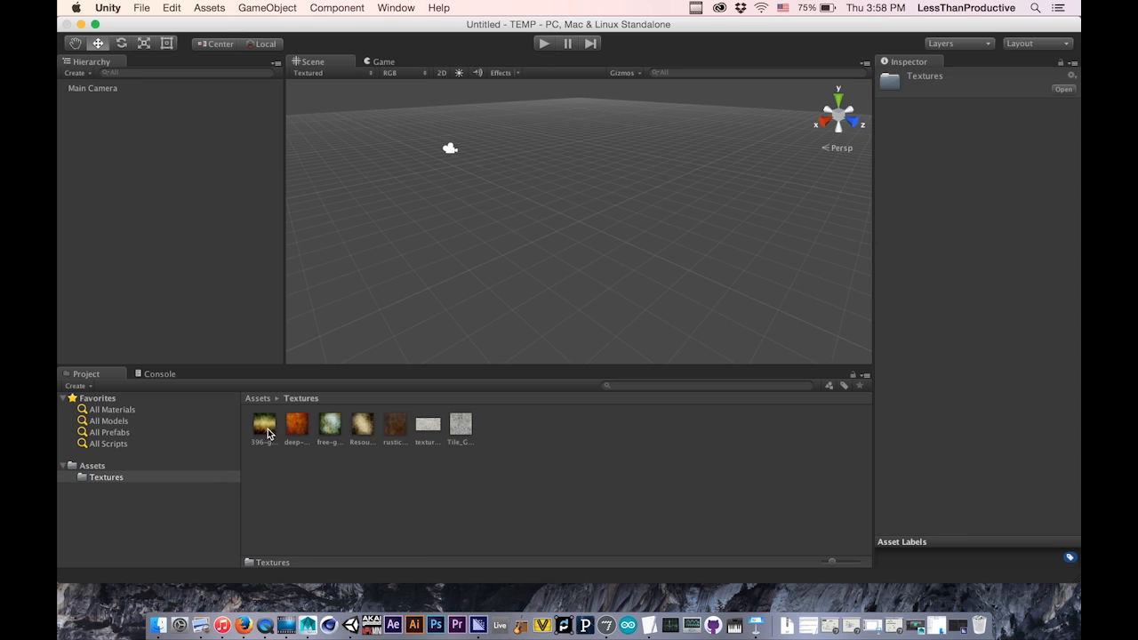
pyautogui.moveTo(398, 435)
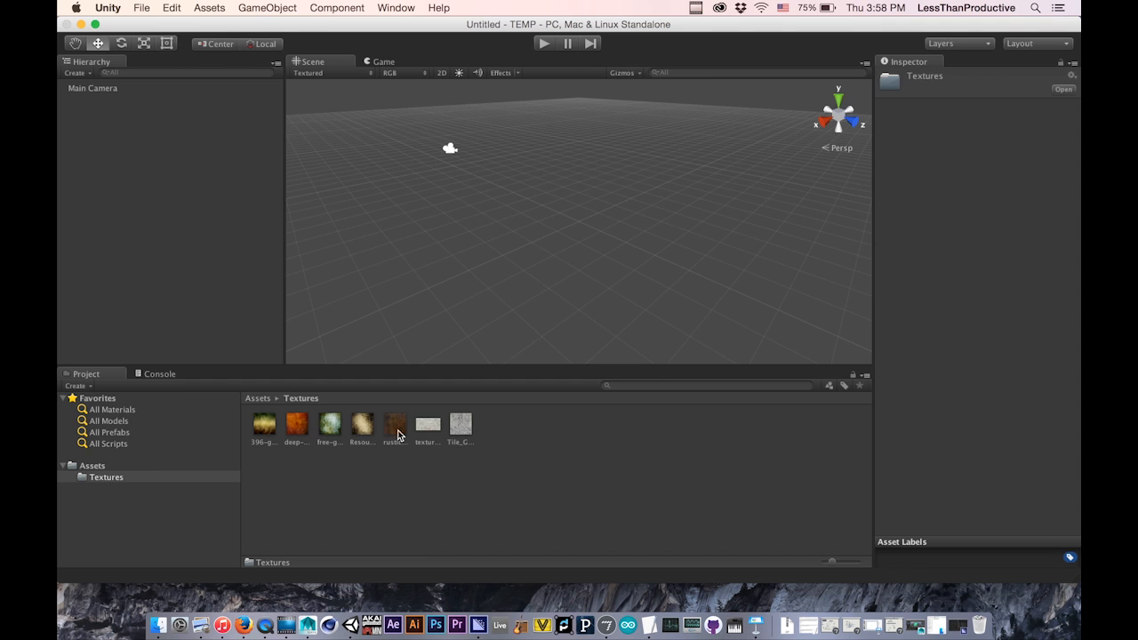